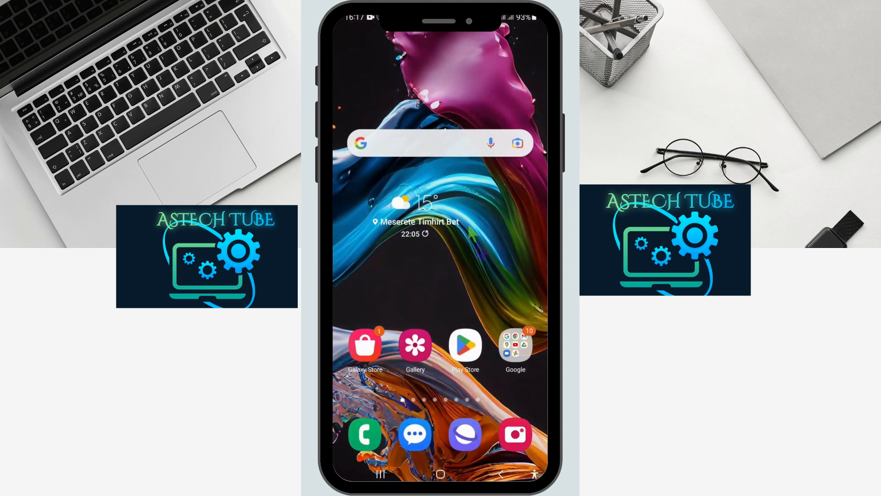
pyautogui.moveTo(519, 322)
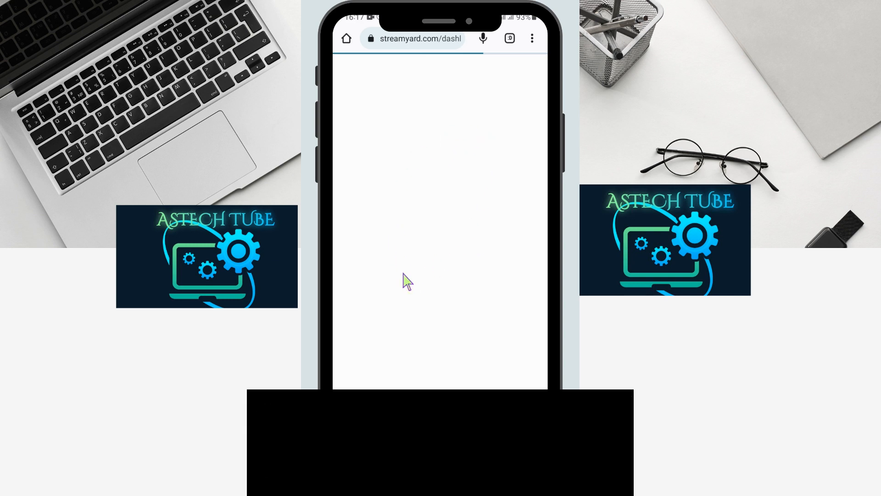
pyautogui.moveTo(452, 139)
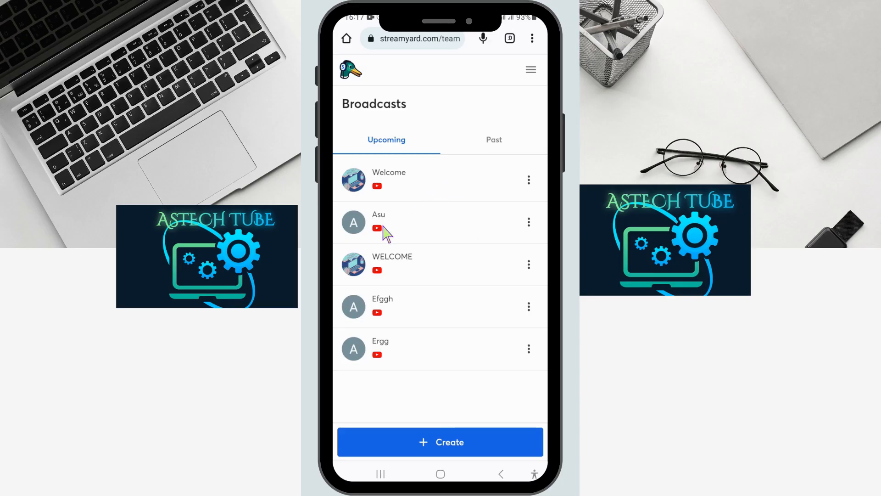
pyautogui.moveTo(376, 170)
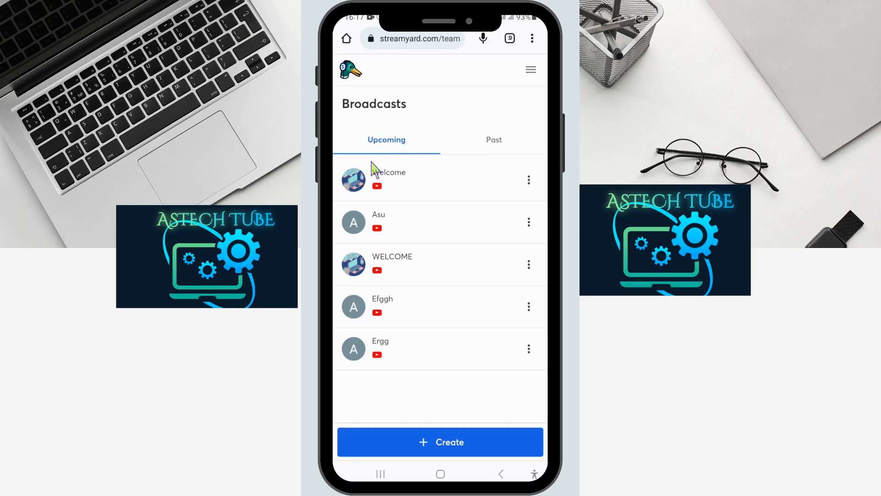
pyautogui.moveTo(374, 214)
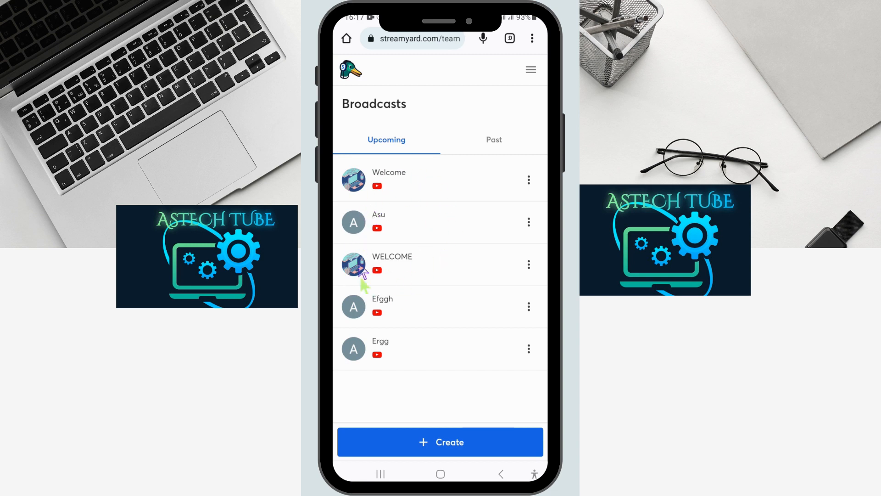
pyautogui.moveTo(437, 179)
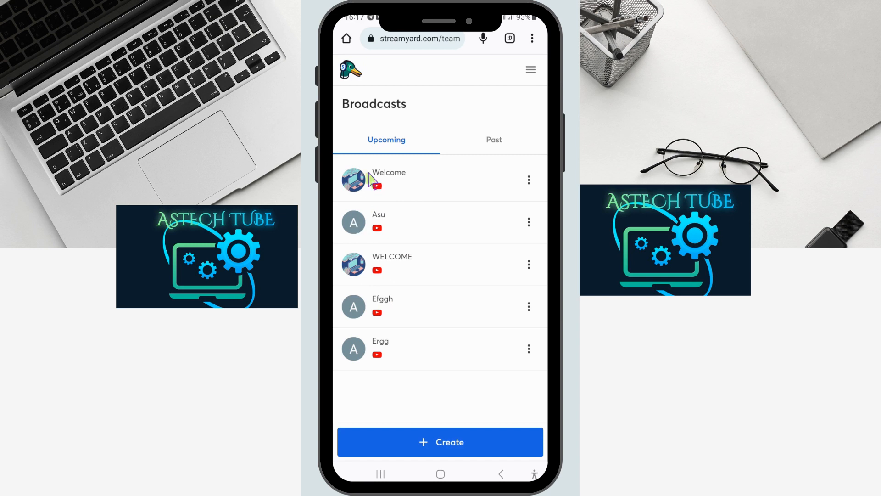
pyautogui.moveTo(359, 191)
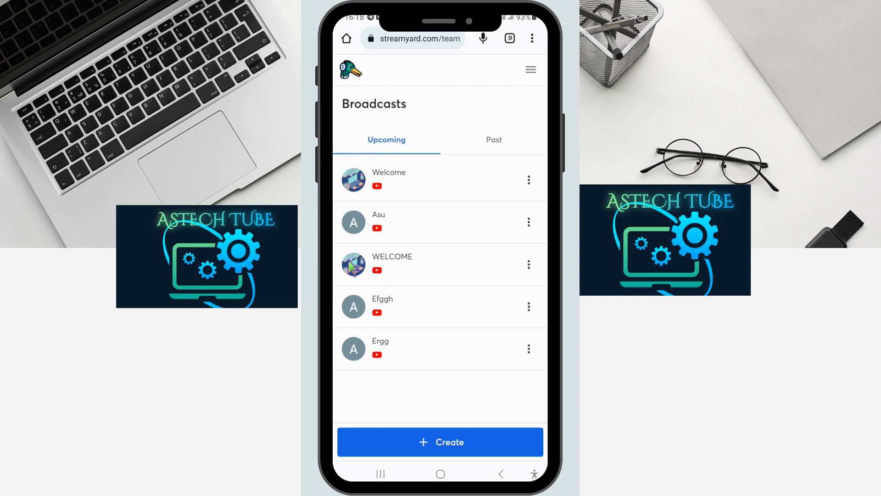
pyautogui.moveTo(377, 234)
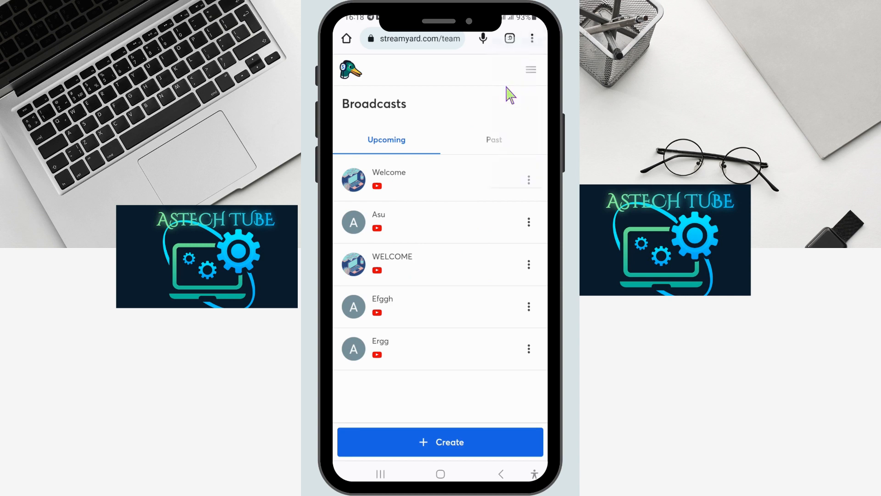
pyautogui.moveTo(491, 109)
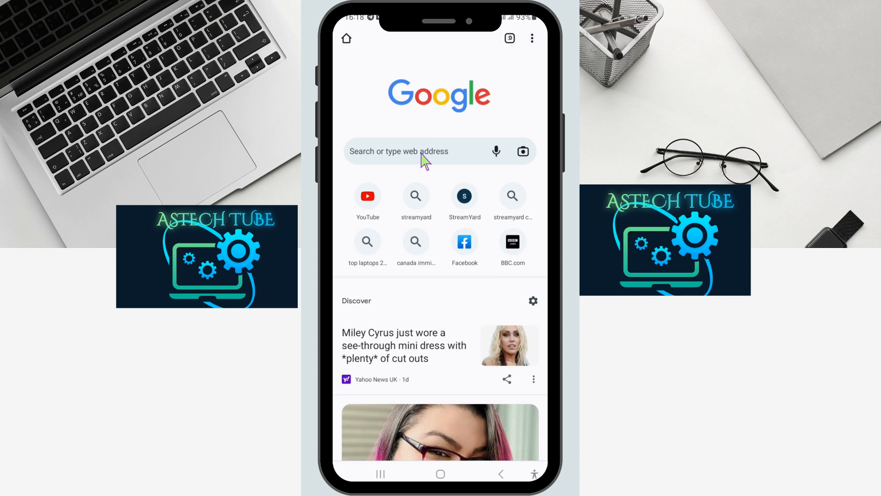
# - Rerun the 'streamyard' search from history and go to the StreamYard - Live Streaming result
pyautogui.click(415, 150)
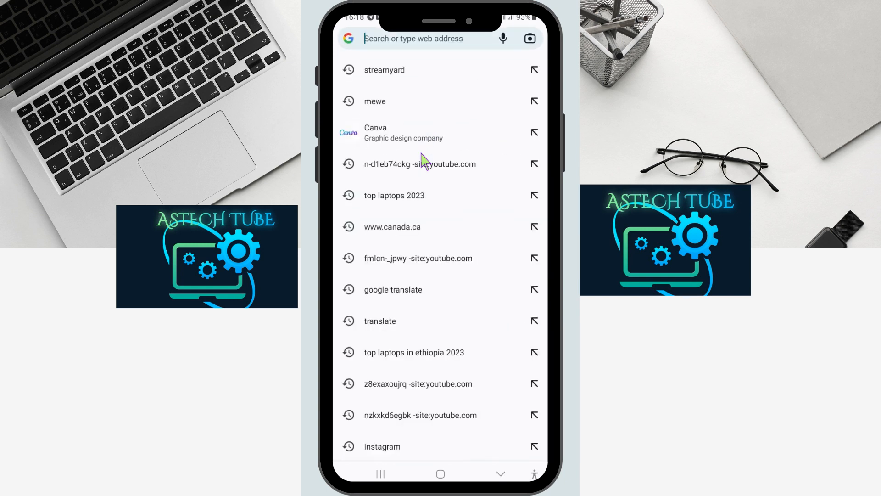
pyautogui.click(413, 39)
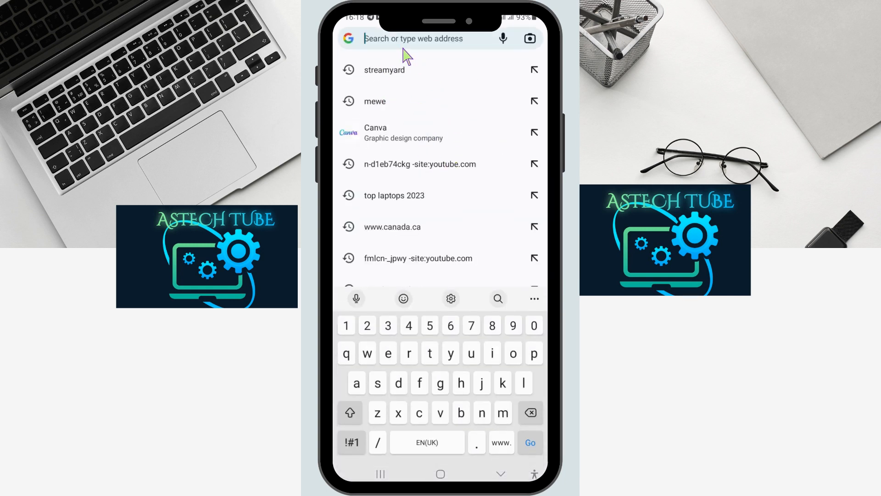
pyautogui.moveTo(416, 82)
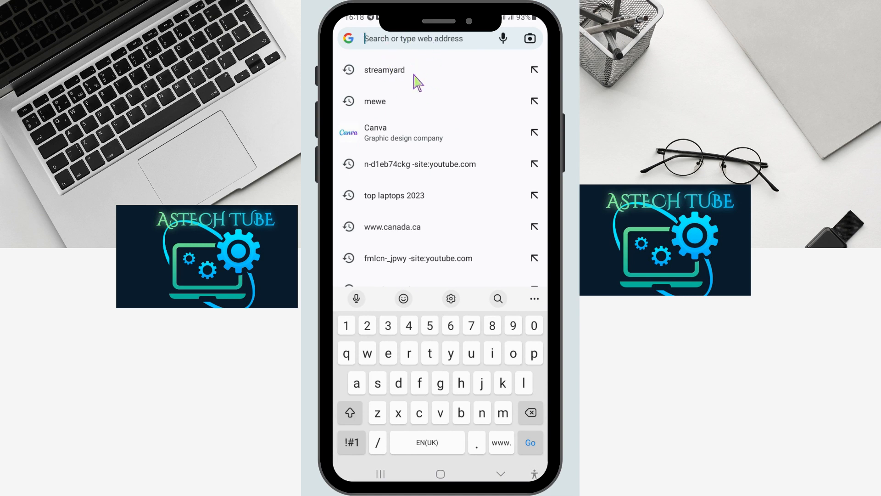
pyautogui.click(383, 70)
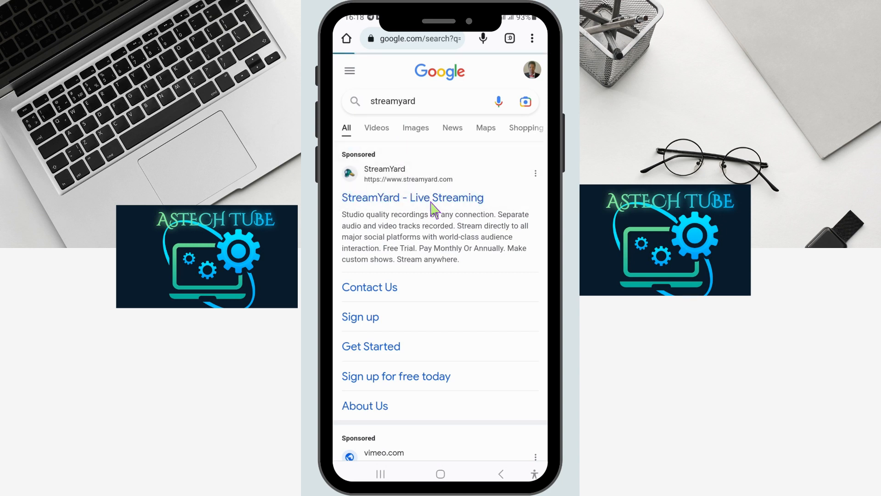
pyautogui.click(412, 198)
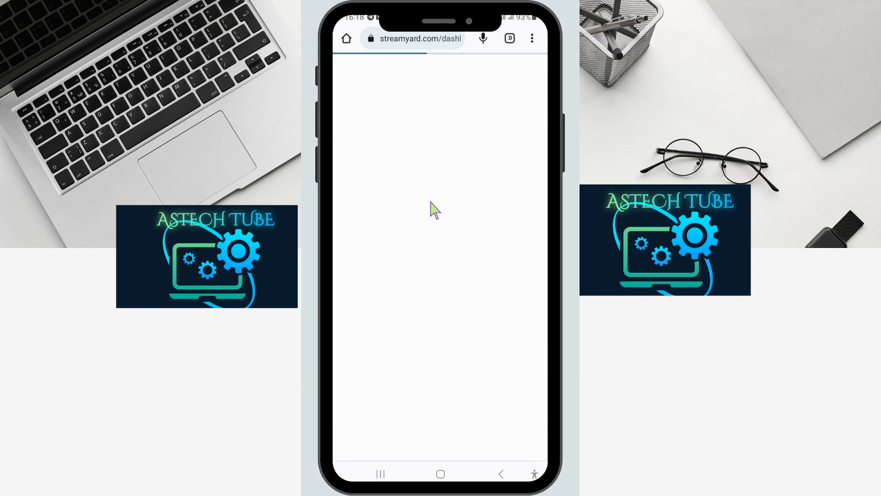
pyautogui.moveTo(473, 227)
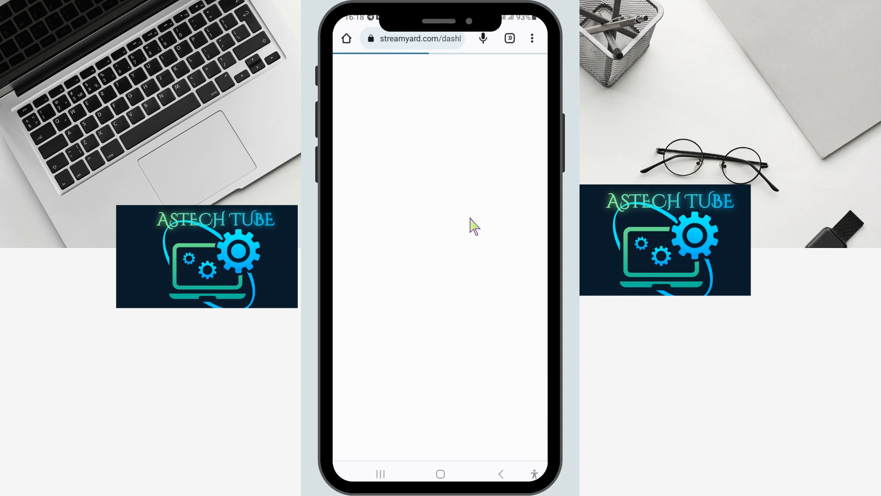
pyautogui.moveTo(420, 216)
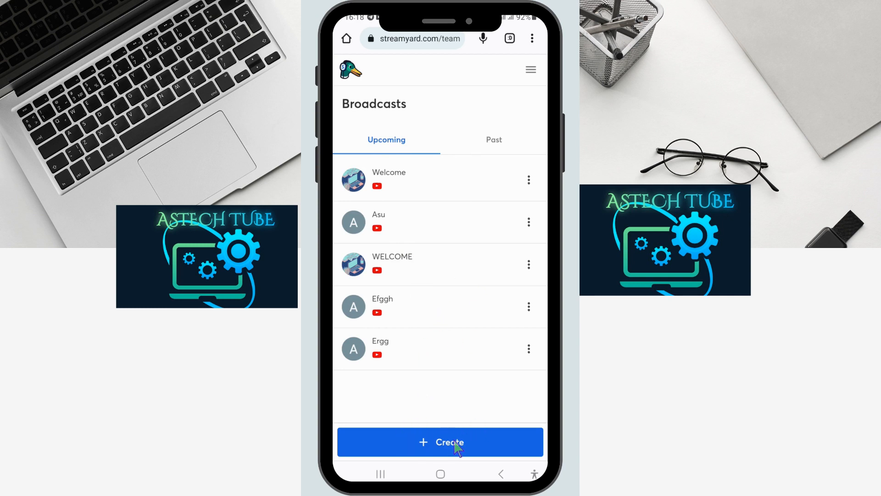
# - Start a new broadcast to the YouTube destination with title 'Welcome' and description 'Youtube'
pyautogui.click(440, 441)
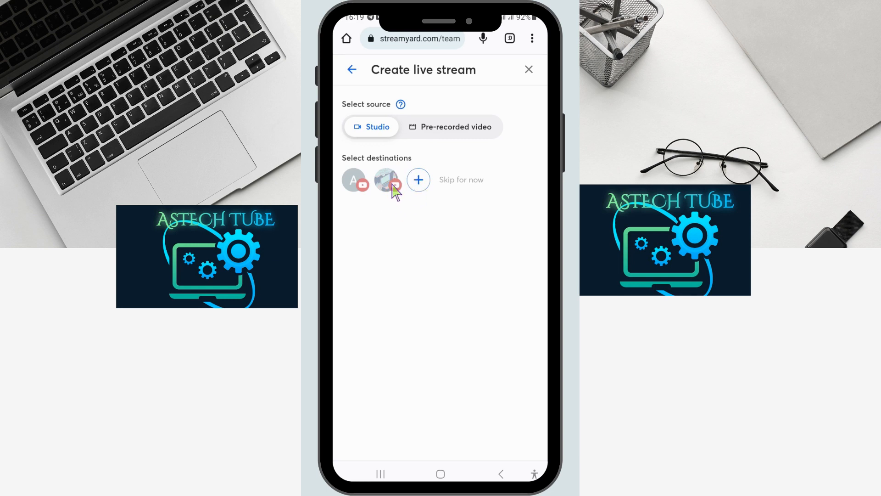
pyautogui.click(386, 180)
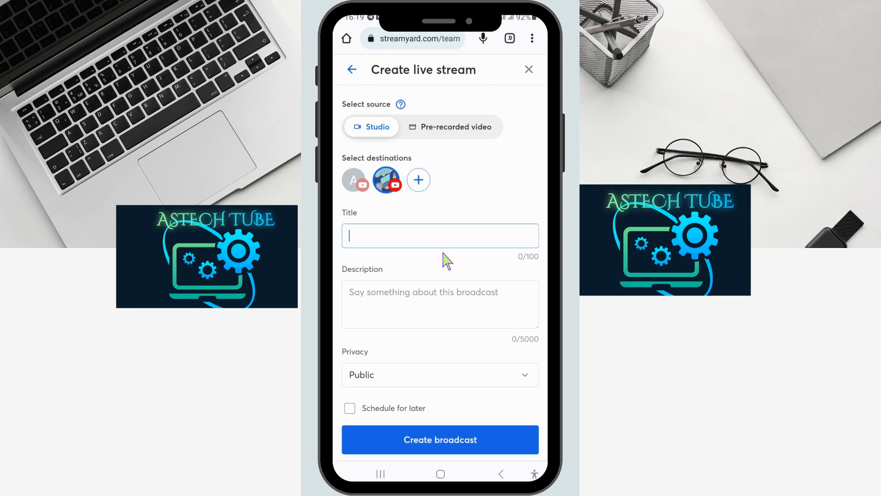
pyautogui.write('Welcome')
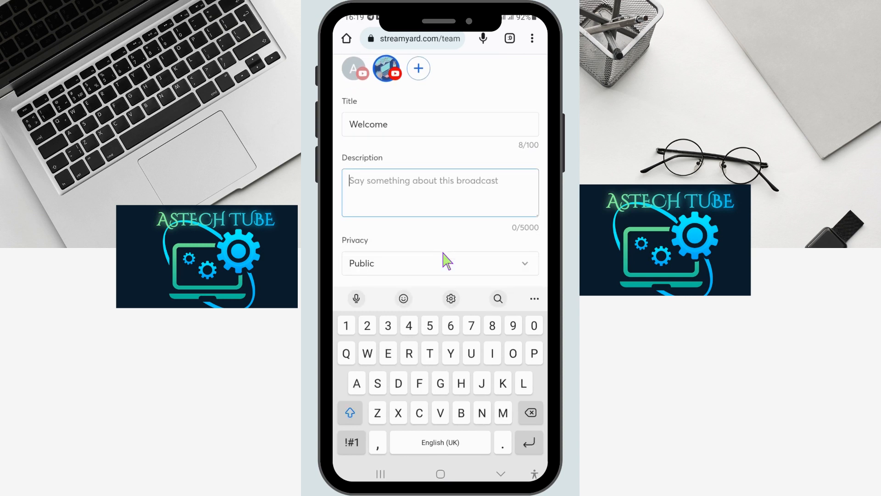
pyautogui.write('Youtube')
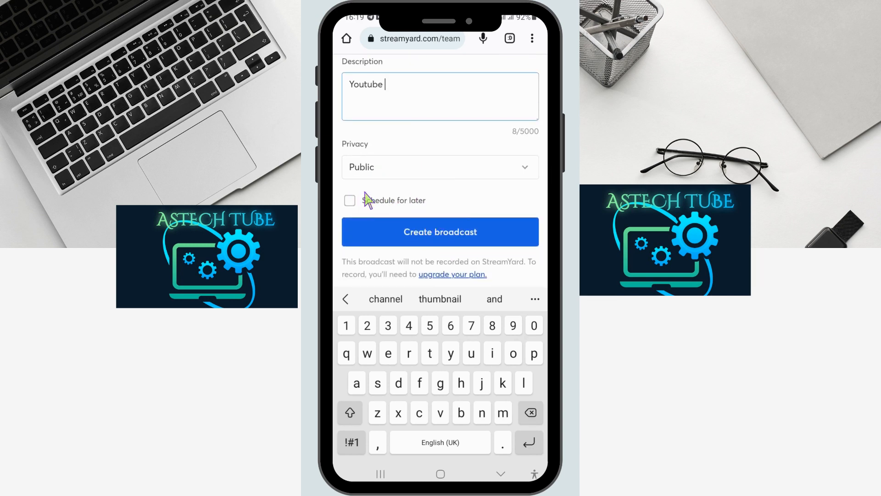
pyautogui.moveTo(455, 215)
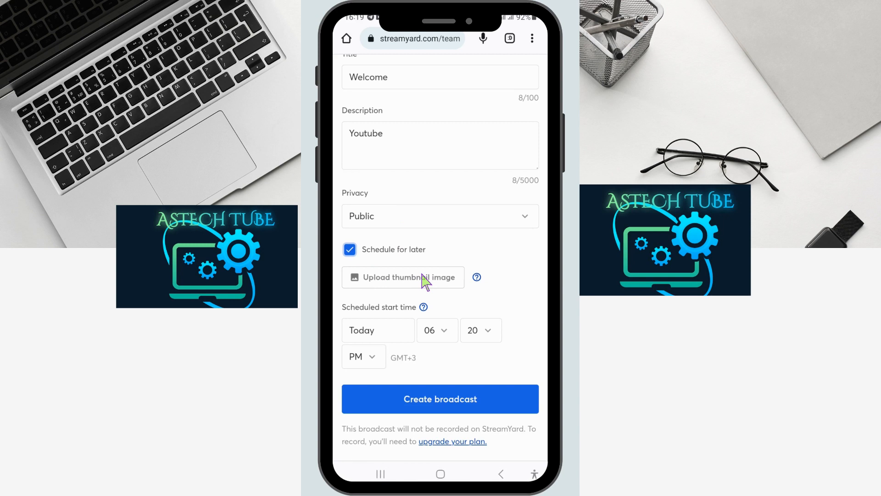
# - Choose the red YouTube crowd picture from the gallery as the thumbnail and confirm with Done
pyautogui.click(403, 277)
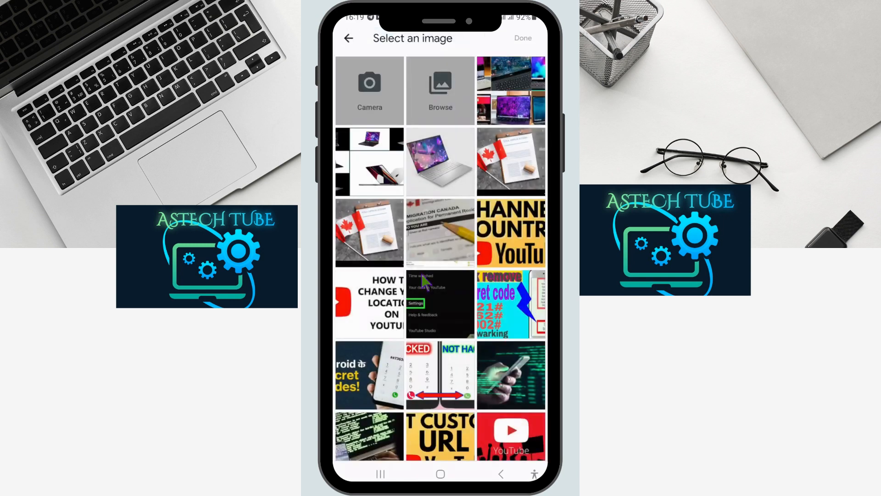
pyautogui.moveTo(444, 339)
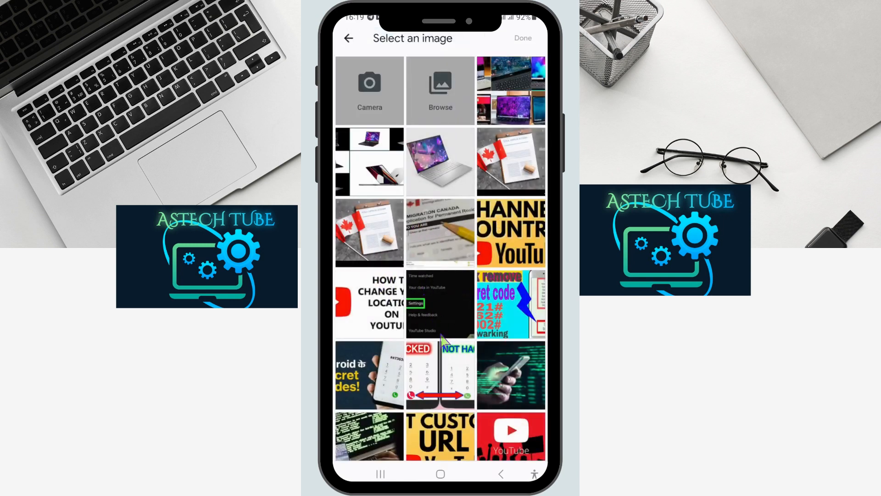
pyautogui.moveTo(491, 318)
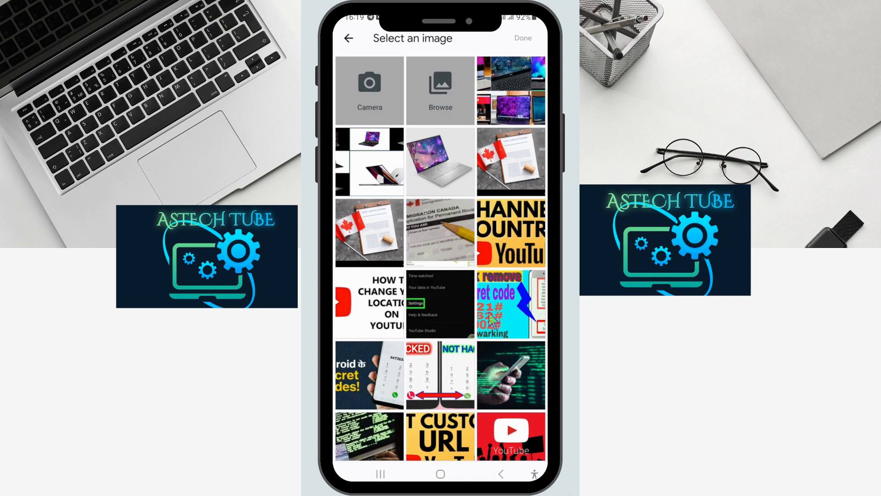
pyautogui.scroll(-3)
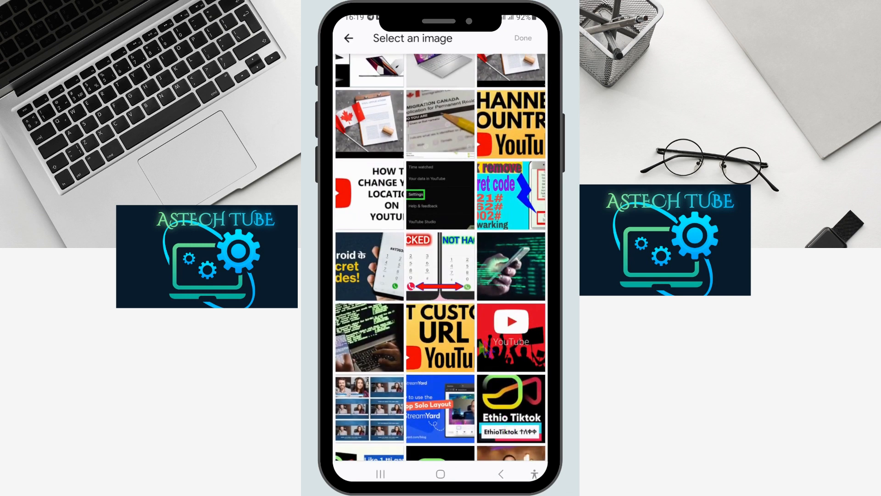
pyautogui.click(509, 337)
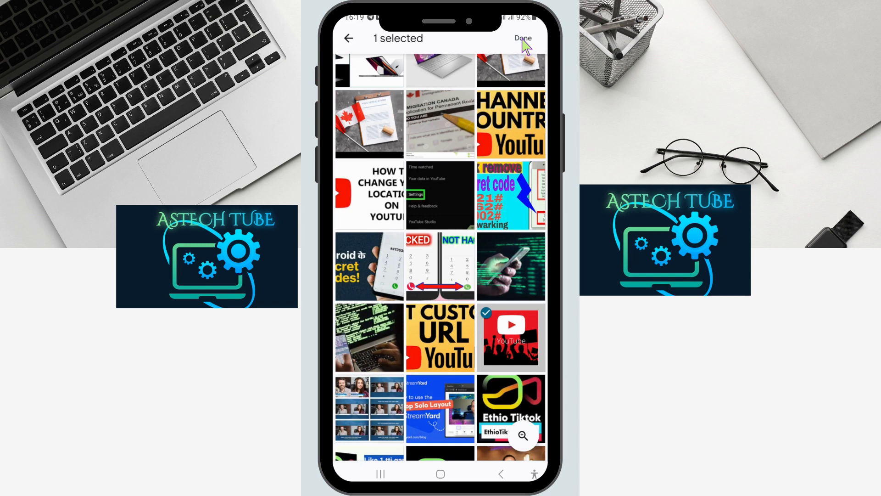
pyautogui.click(522, 37)
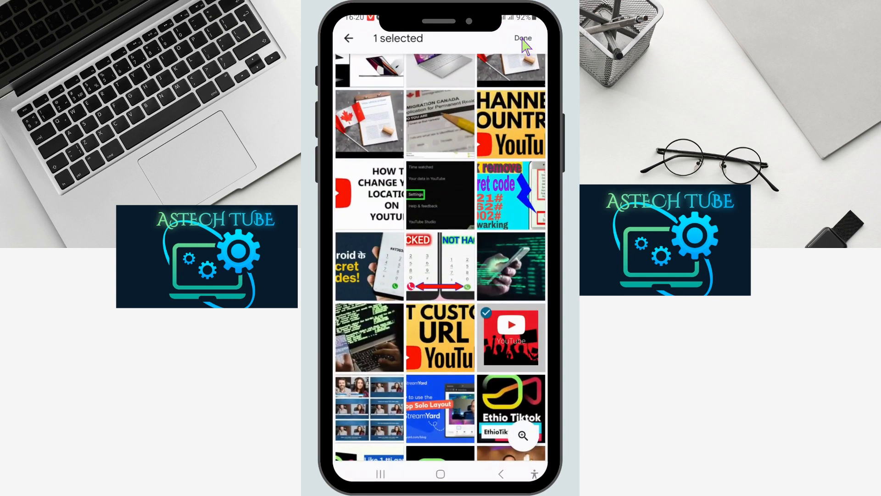
pyautogui.click(521, 38)
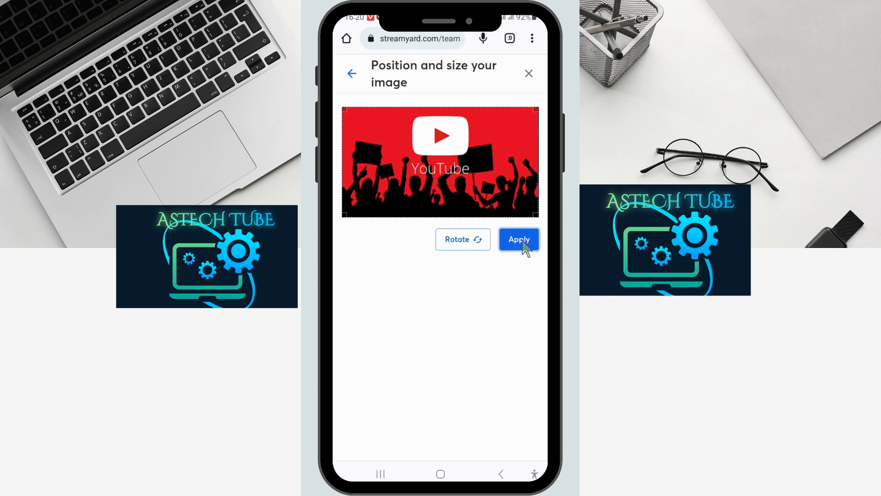
# - Apply the thumbnail placement and create the Welcome broadcast, scheduled for 06:20 PM
pyautogui.click(517, 239)
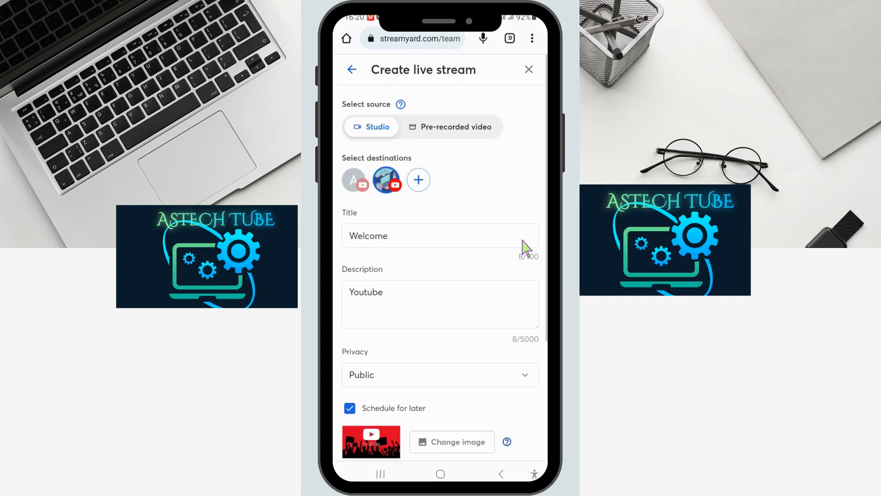
pyautogui.scroll(-3)
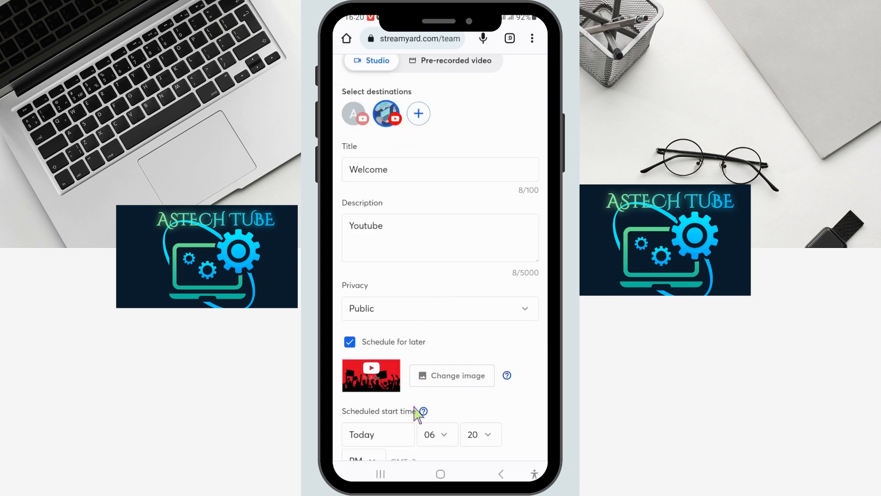
pyautogui.scroll(-3)
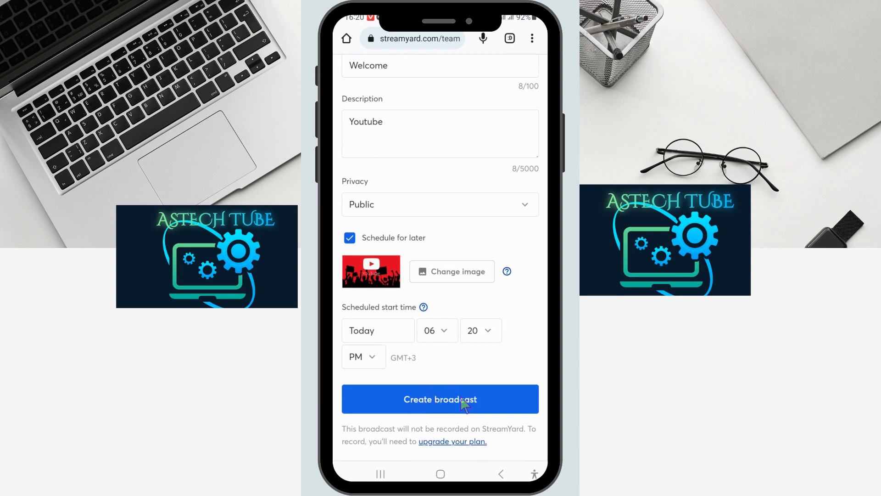
pyautogui.click(440, 399)
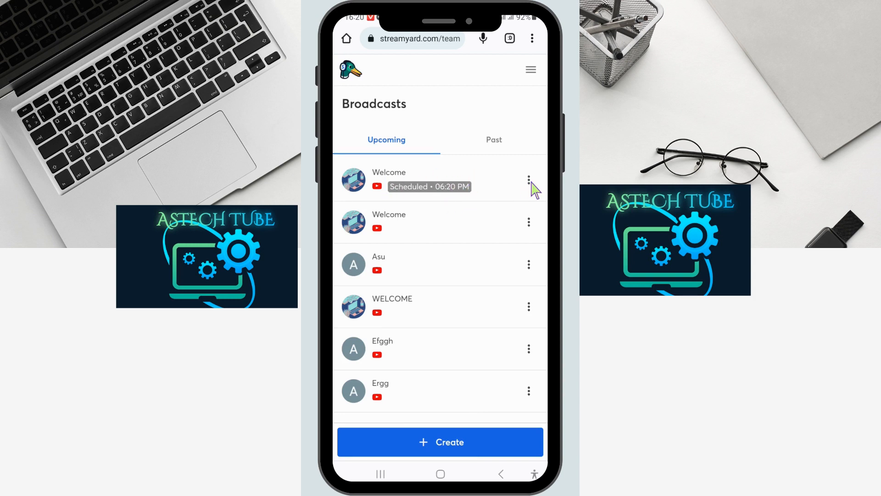
# - Choose Enter studio from the Welcome broadcast's three-dot menu to reach the camera and mic check
pyautogui.click(529, 180)
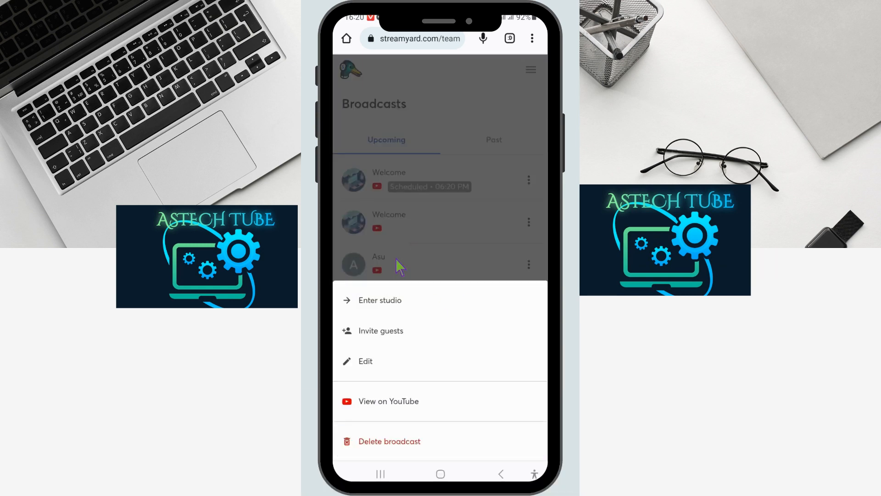
pyautogui.click(380, 299)
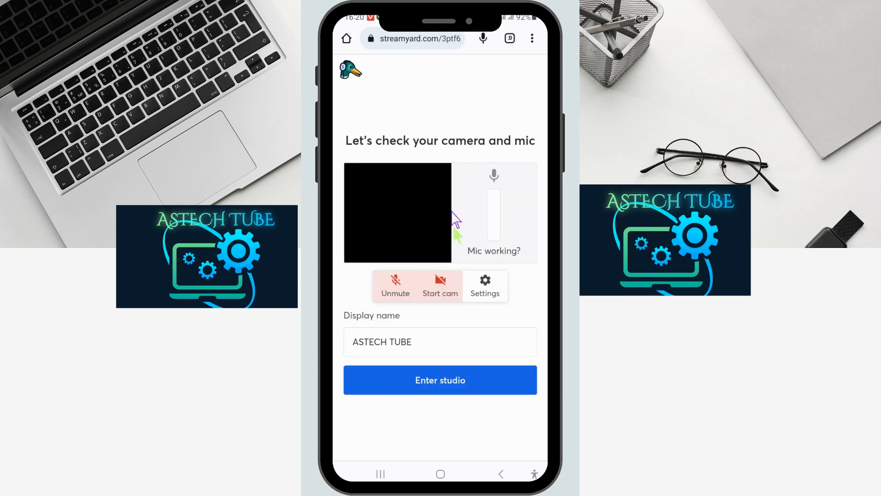
pyautogui.moveTo(448, 333)
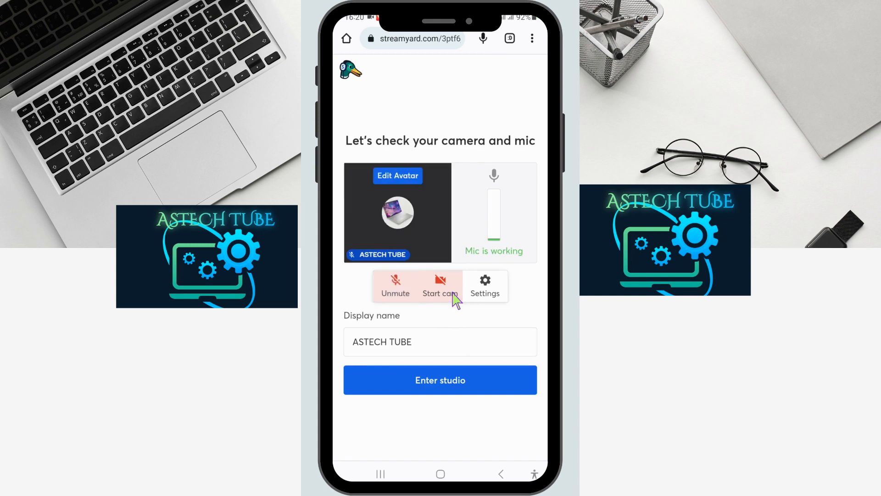
pyautogui.moveTo(476, 376)
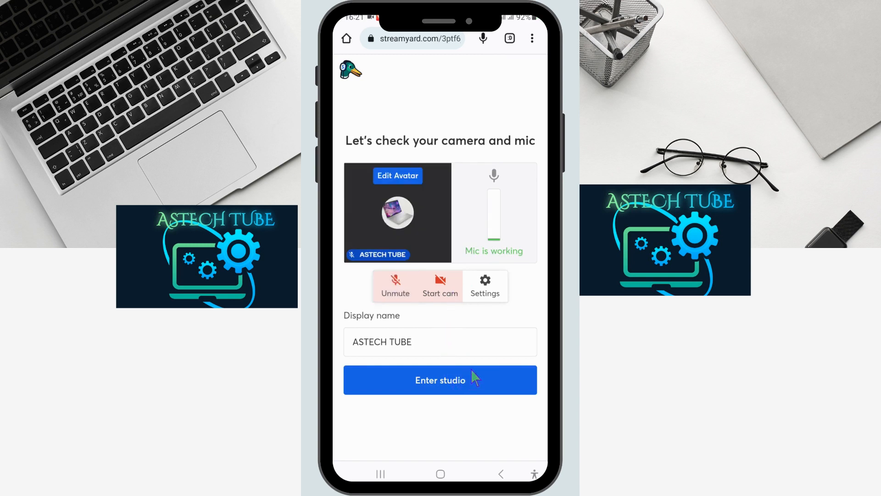
pyautogui.moveTo(394, 189)
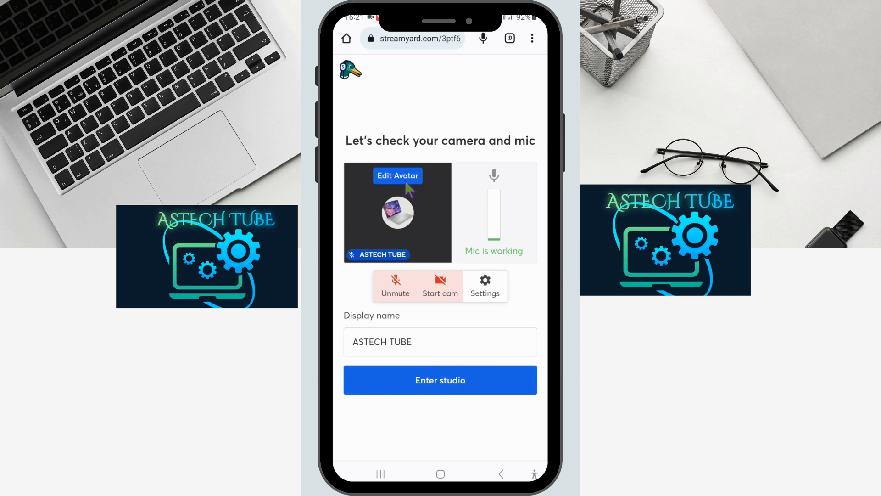
# - From Edit Avatar, reach the phone's Select an image picker via the + tile
pyautogui.click(397, 175)
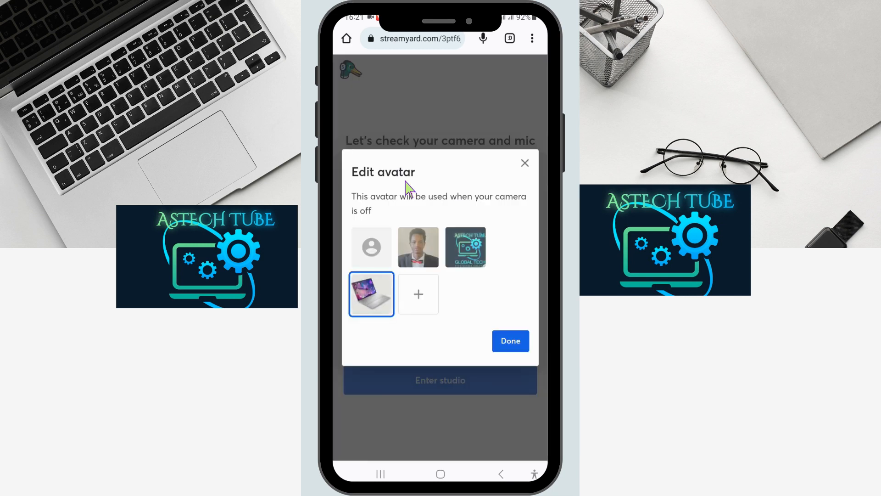
pyautogui.click(509, 340)
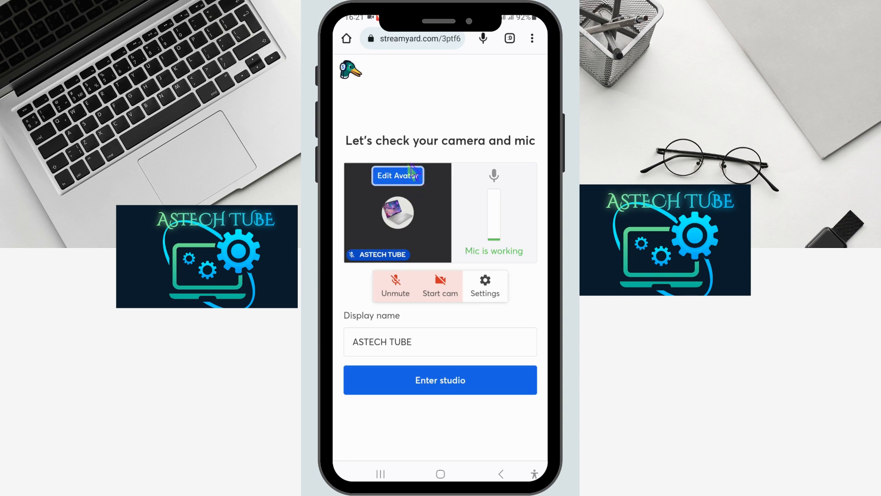
pyautogui.click(397, 175)
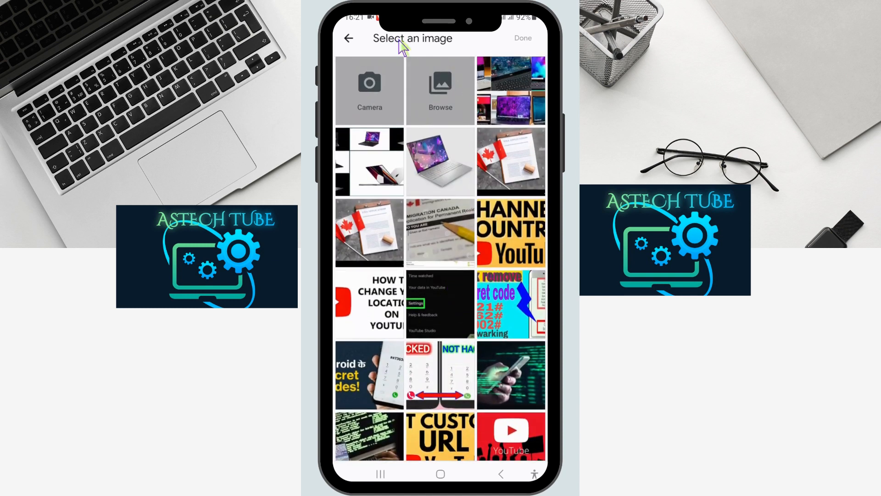
pyautogui.moveTo(453, 357)
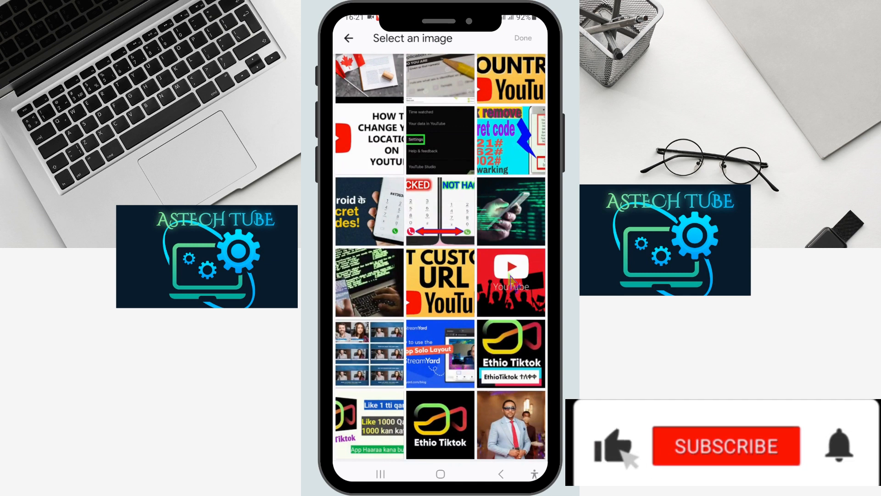
# - Select the laptop collage image from the gallery as the avatar and accept its position and size
pyautogui.scroll(-3)
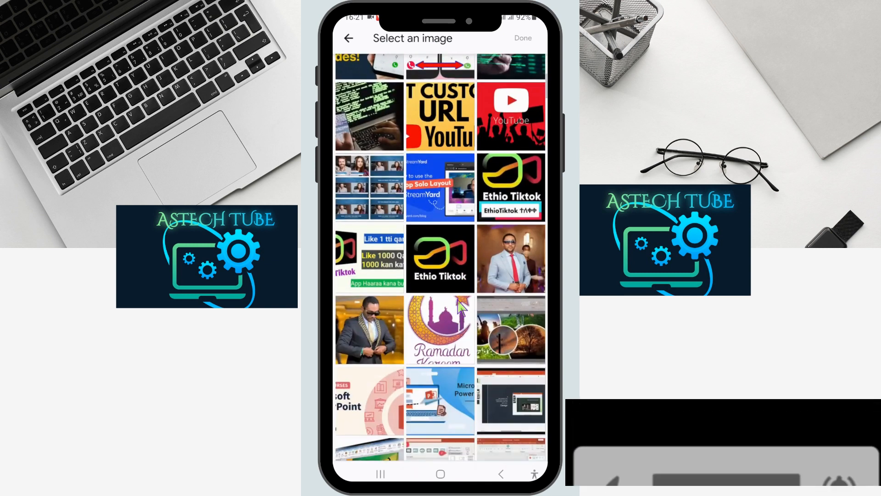
pyautogui.scroll(-3)
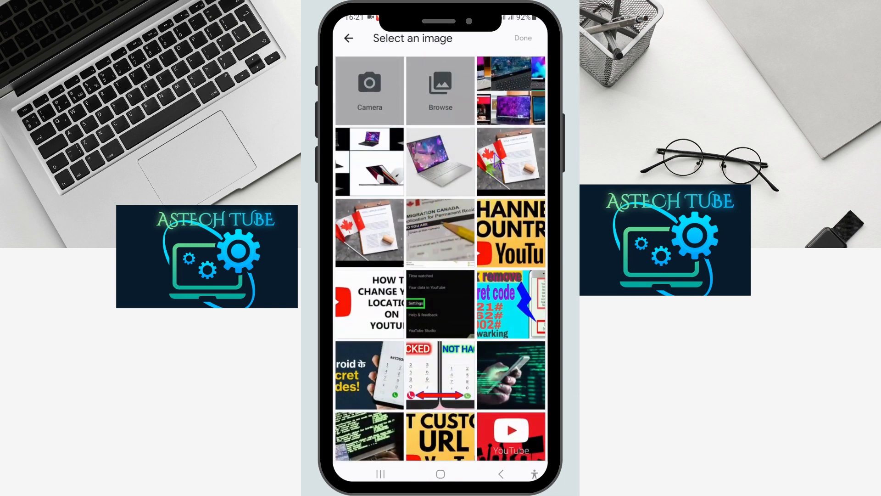
pyautogui.click(369, 162)
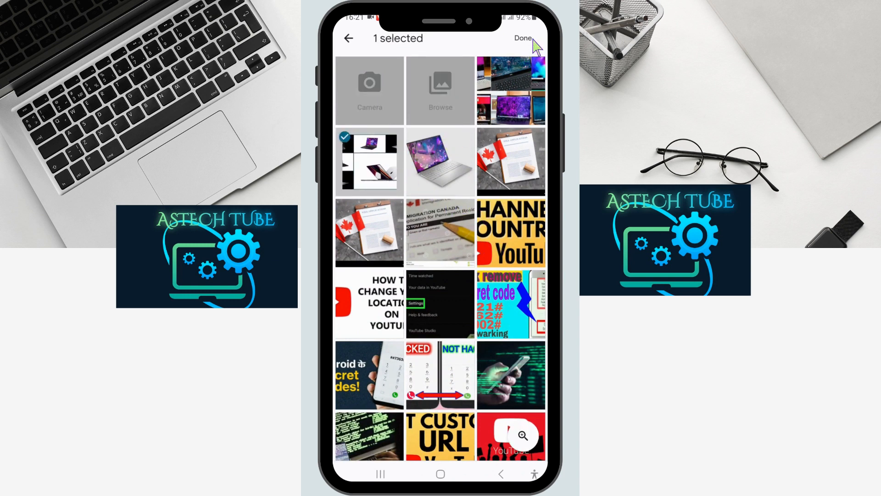
pyautogui.click(522, 39)
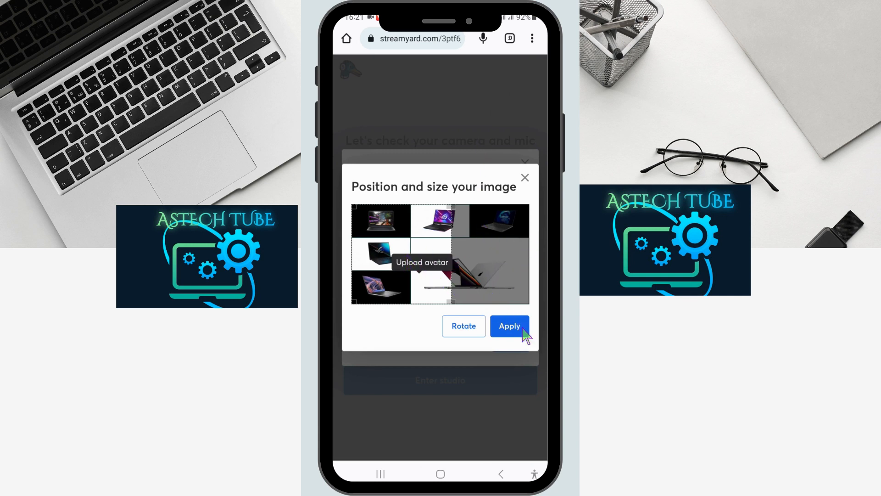
pyautogui.click(509, 326)
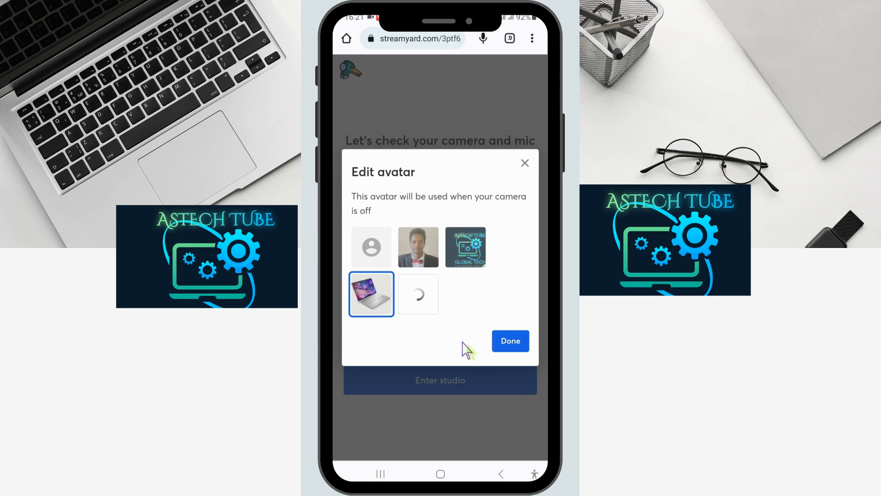
# - Finish Edit avatar so the laptop collage shows in the ASTECH TUBE camera preview
pyautogui.click(509, 340)
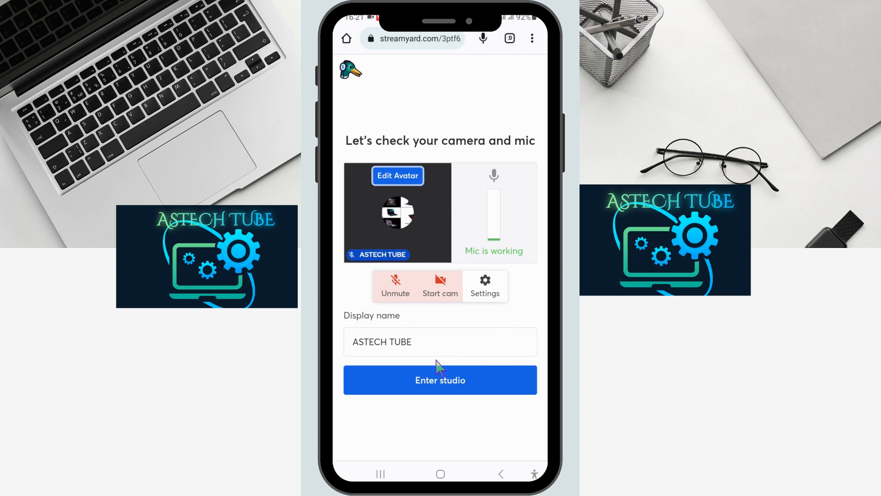
pyautogui.moveTo(469, 384)
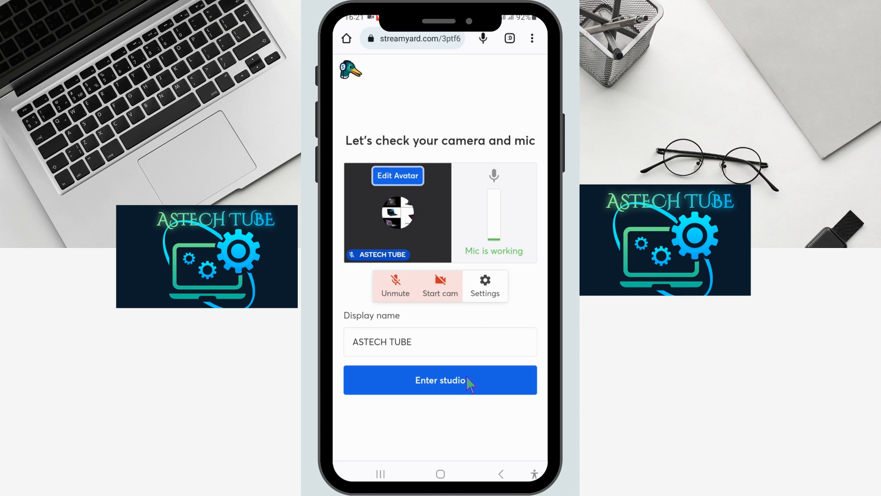
# - Enter the studio, which shows SCHEDULED with the laptop collage avatar and Comments tab
pyautogui.click(440, 380)
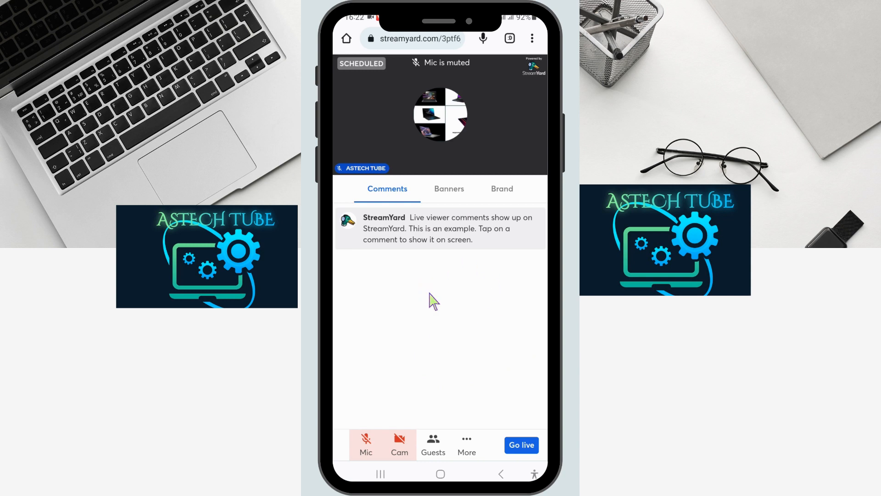
pyautogui.moveTo(497, 330)
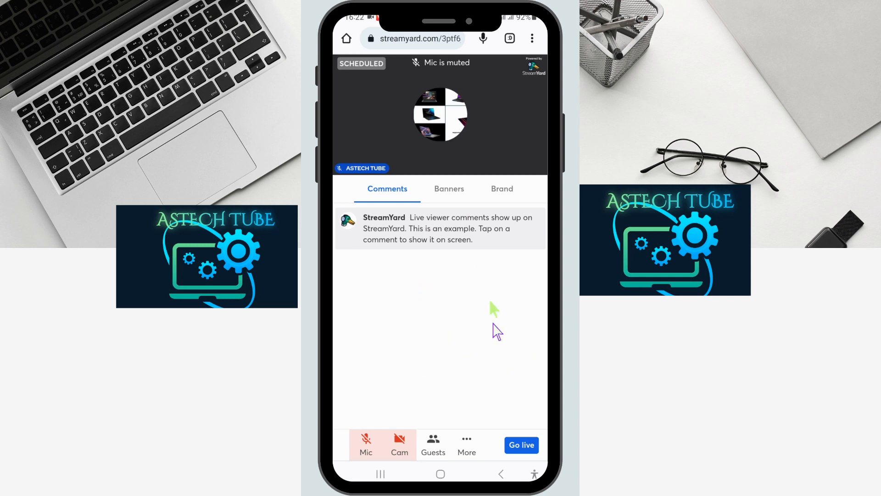